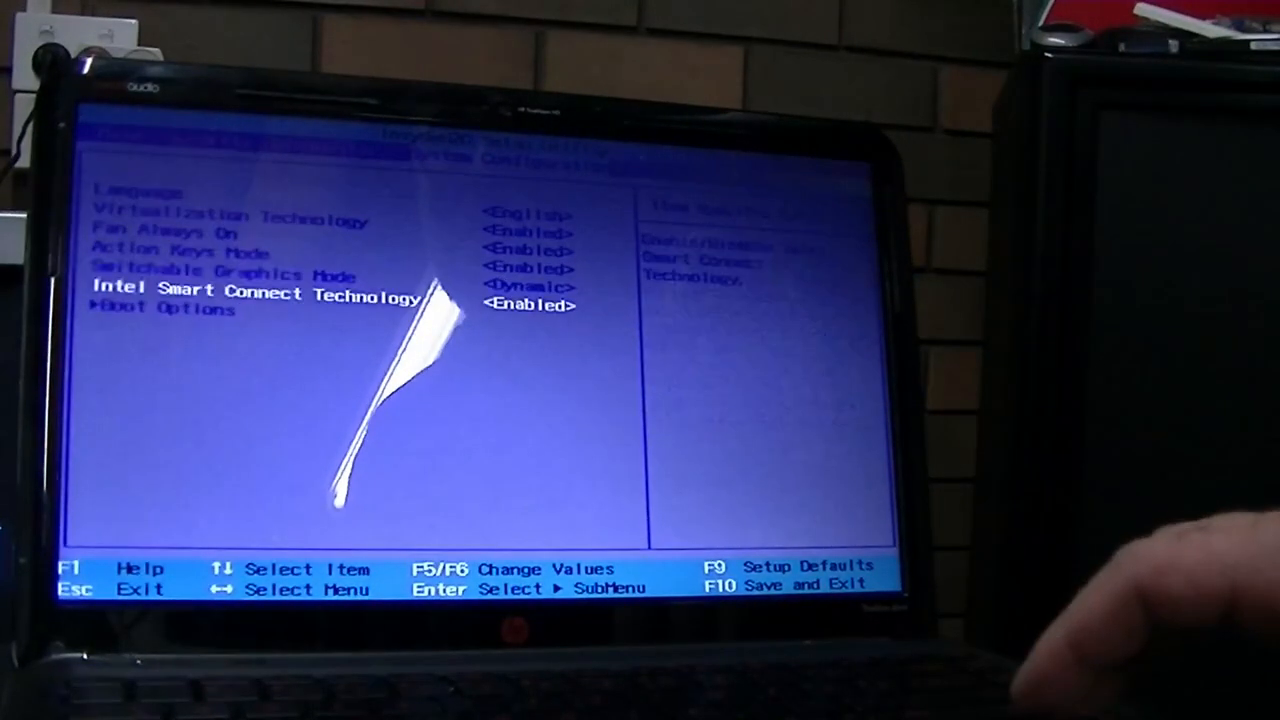
- Select Boot Options on the System Configuration page and open its submenu
{"action": "key", "text": "Down"}
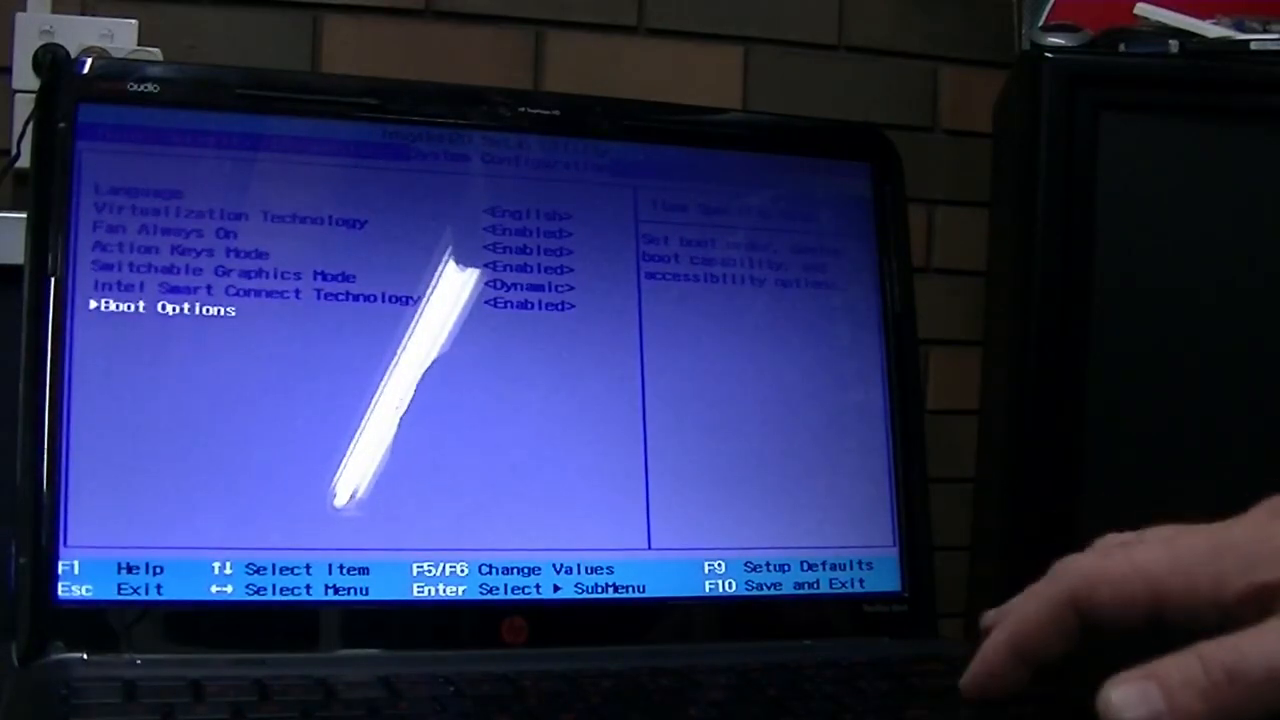
{"action": "key", "text": "Return"}
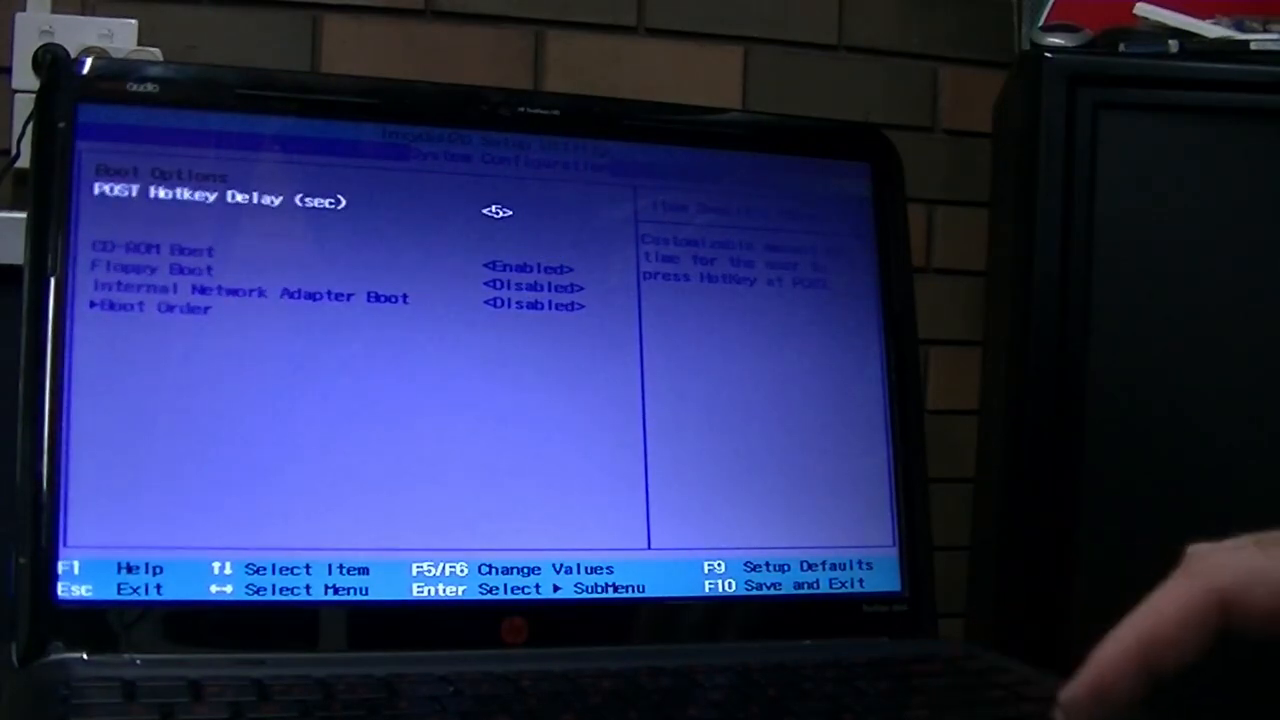
- Move down the Boot Options list to prioritise the USB drive for booting Kaisen Linux
{"action": "key", "text": "Down"}
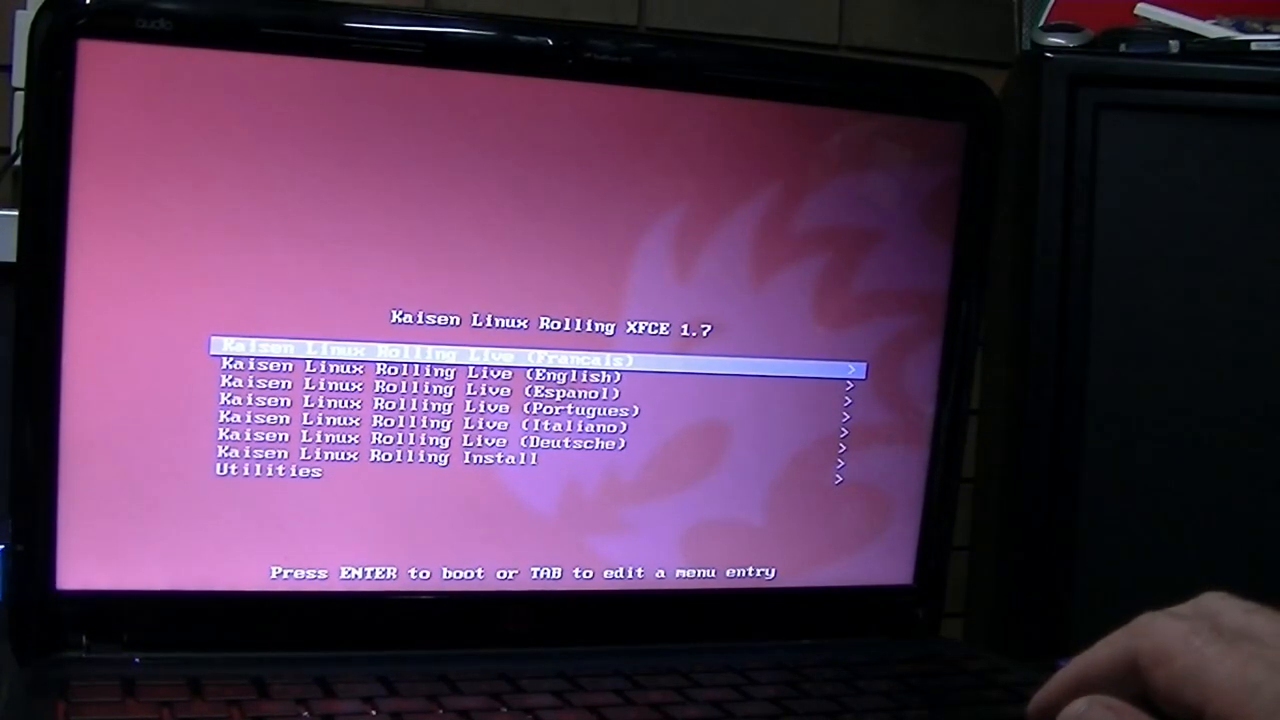
- Select the Kaisen Linux Rolling Install entry and open its install submenu
{"action": "key", "text": "Down"}
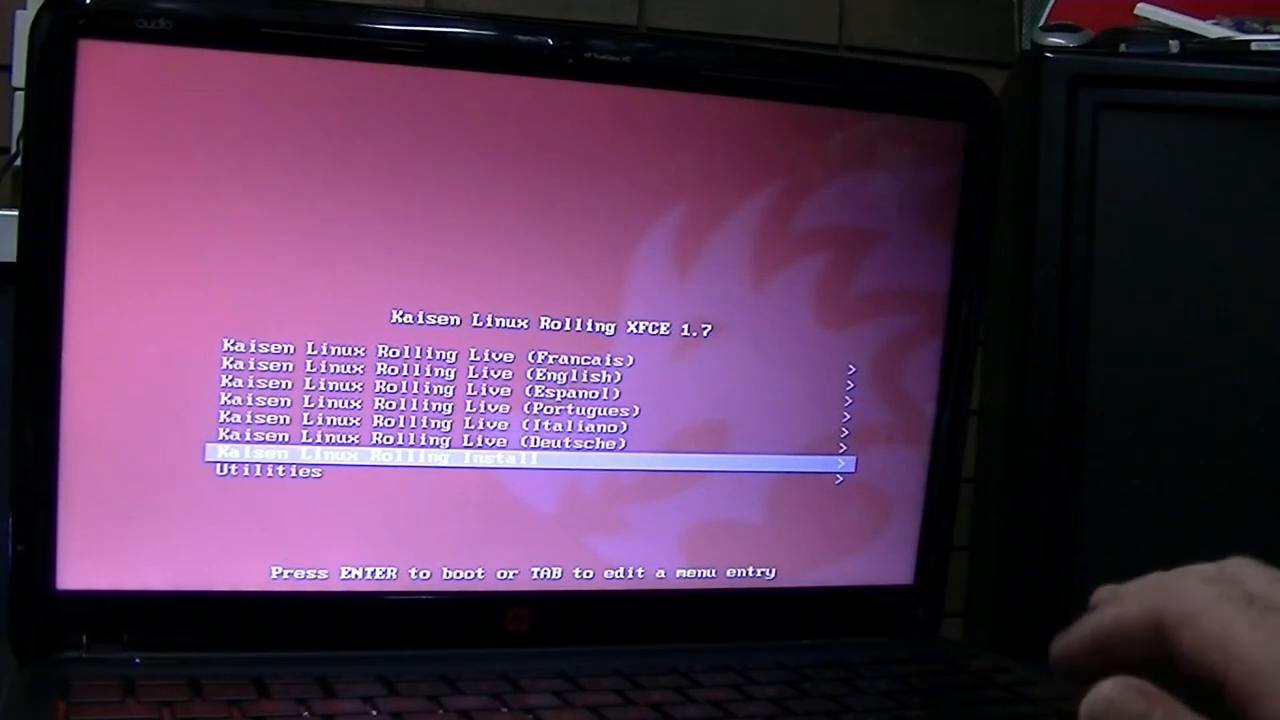
{"action": "key", "text": "up"}
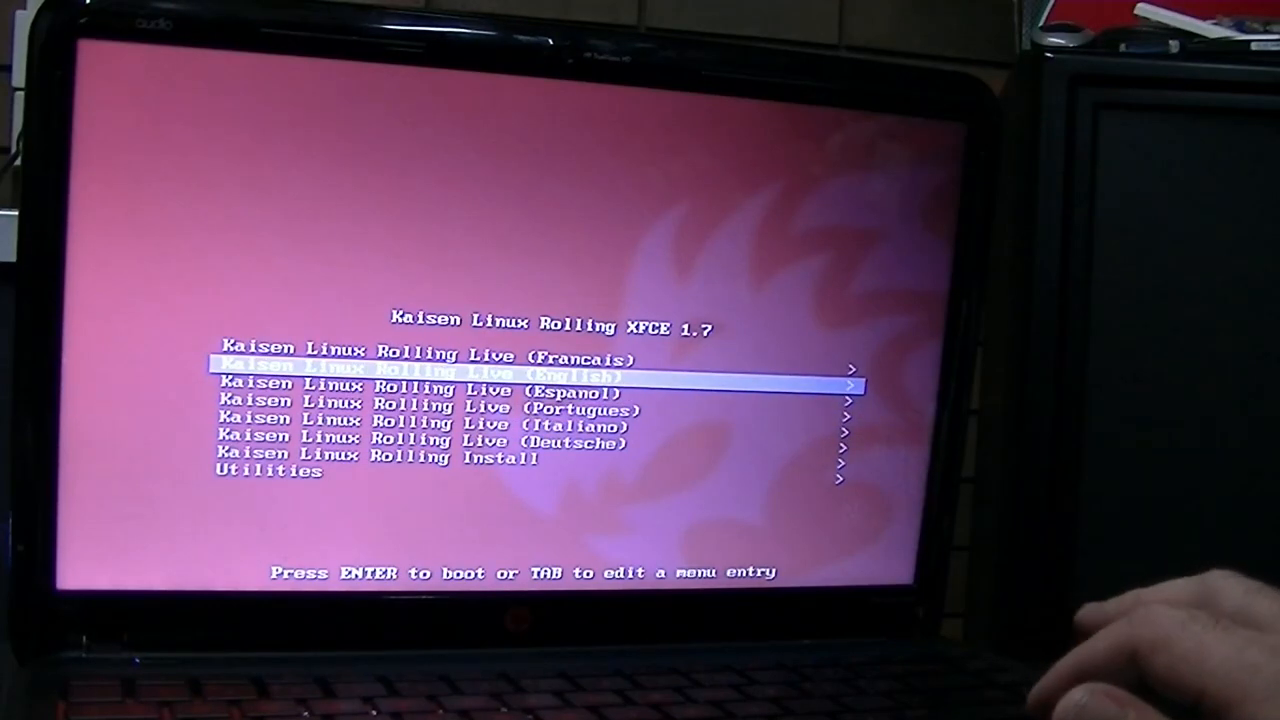
{"action": "key", "text": "Down"}
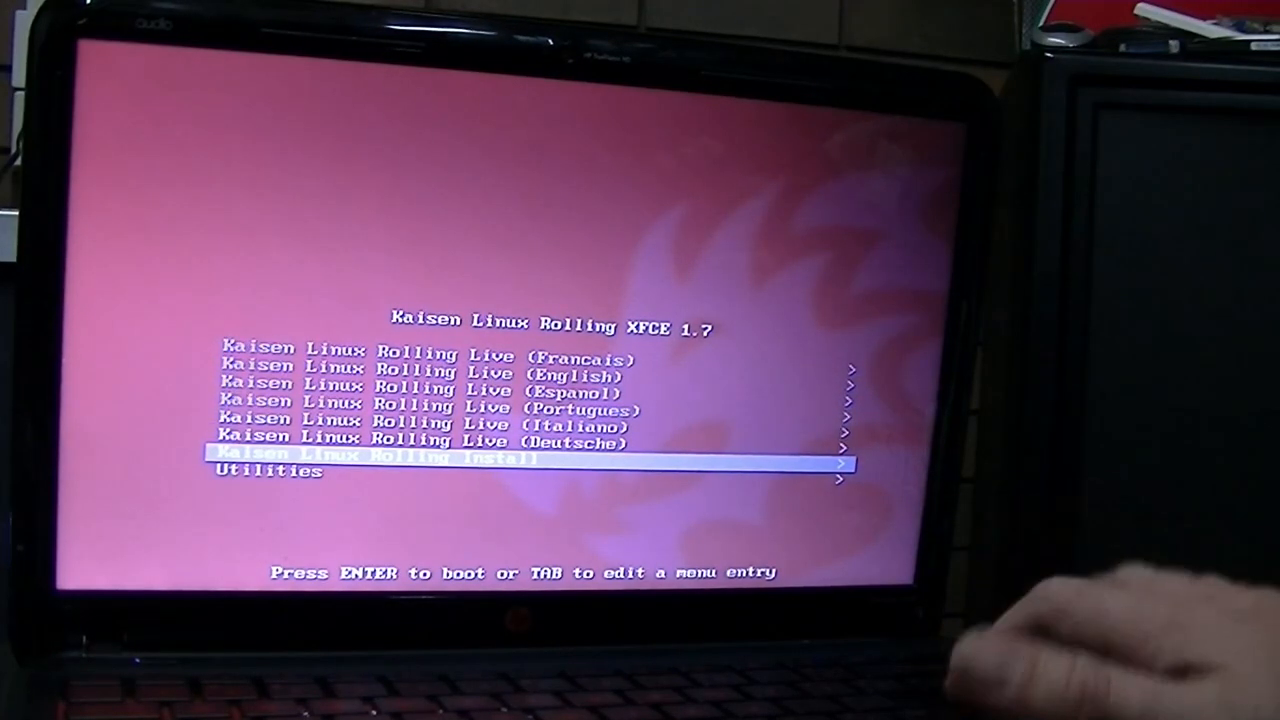
{"action": "key", "text": "Return"}
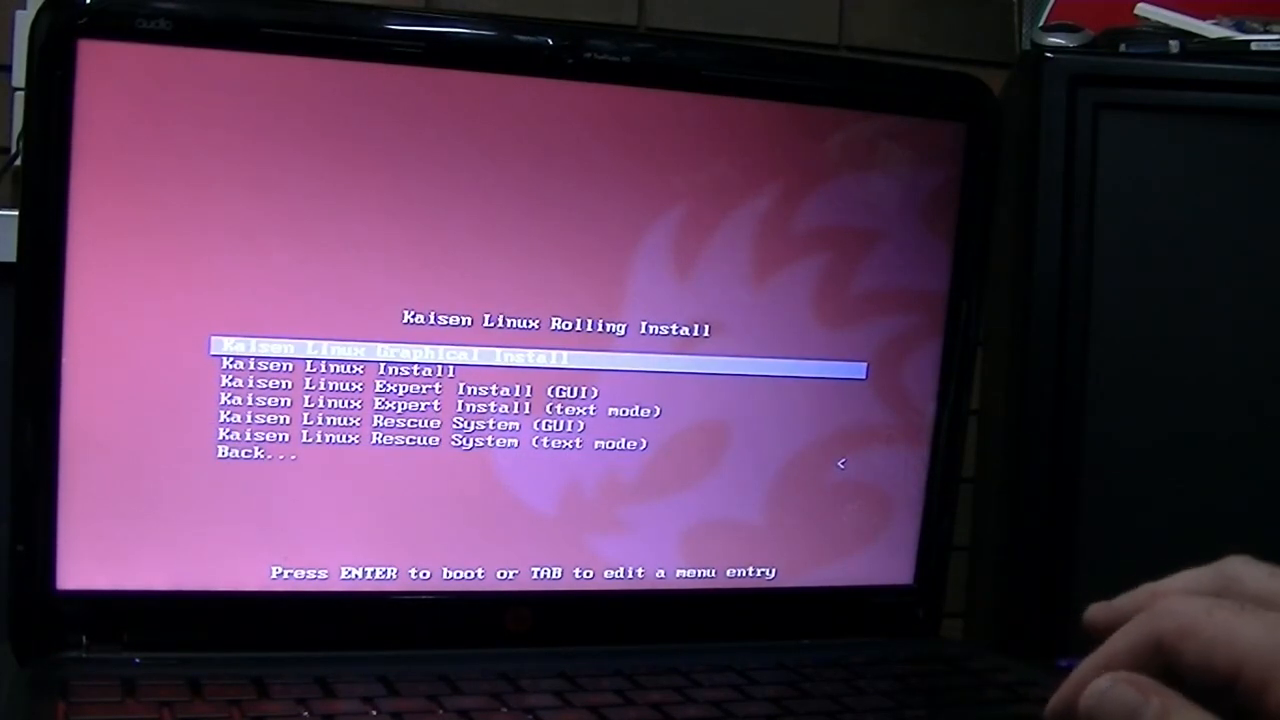